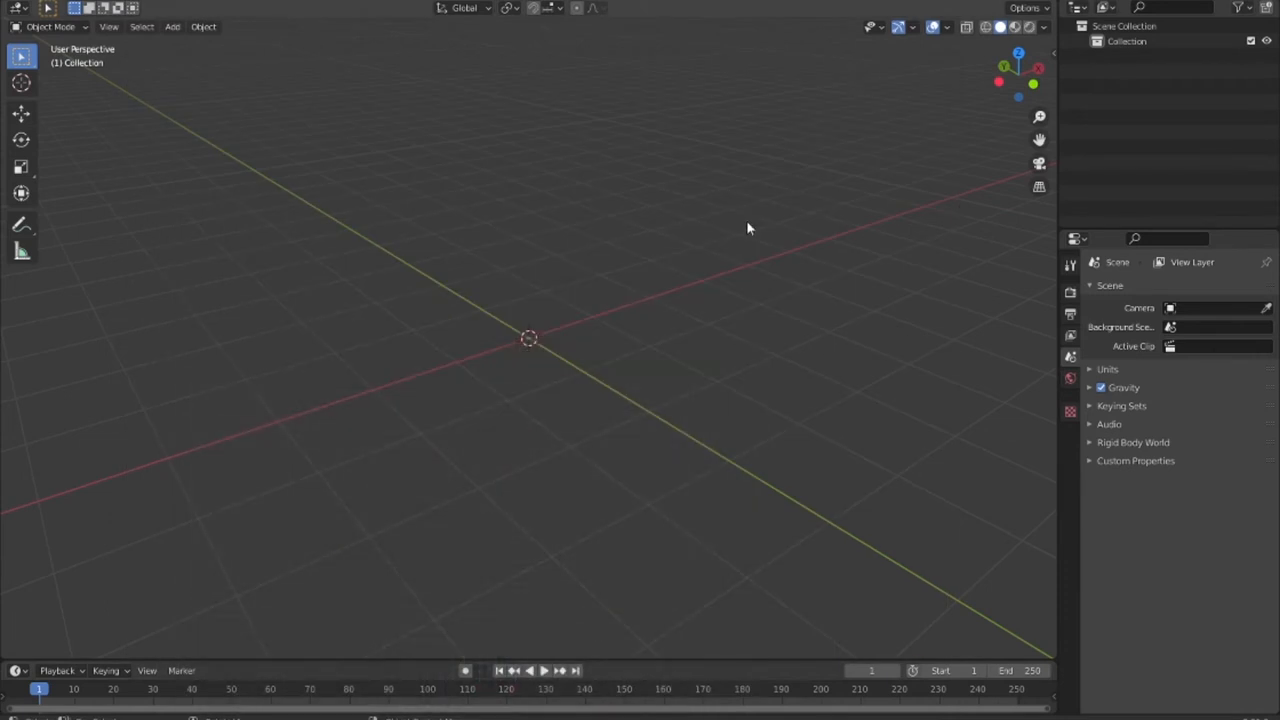
mouse_move(677, 255)
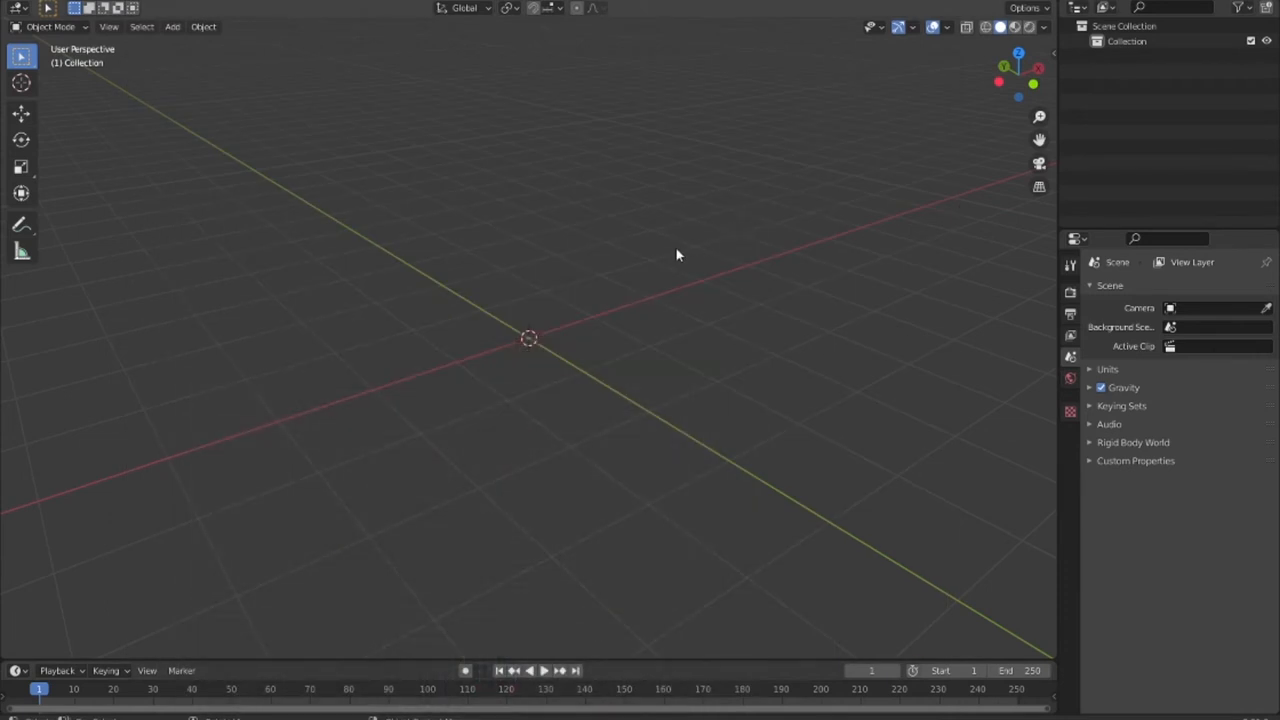
mouse_move(530, 314)
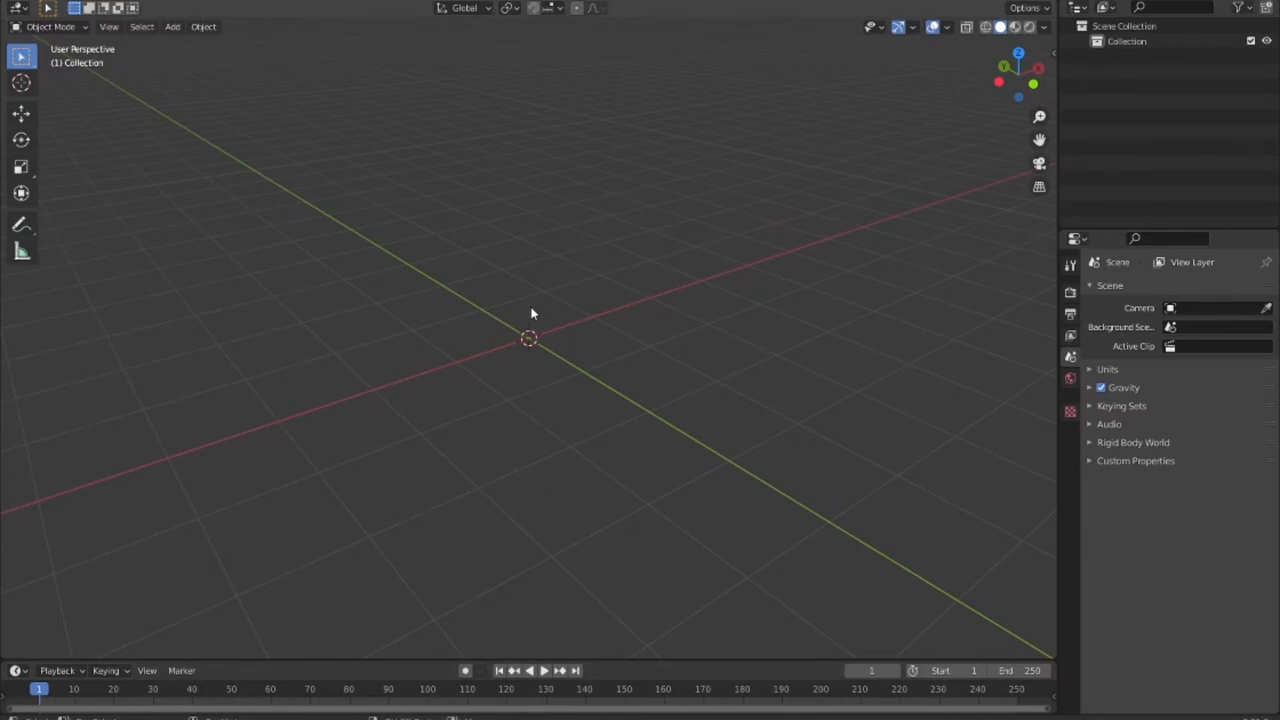
Step: Add a Suzanne monkey mesh at the scene origin from the Add > Mesh list
click(172, 27)
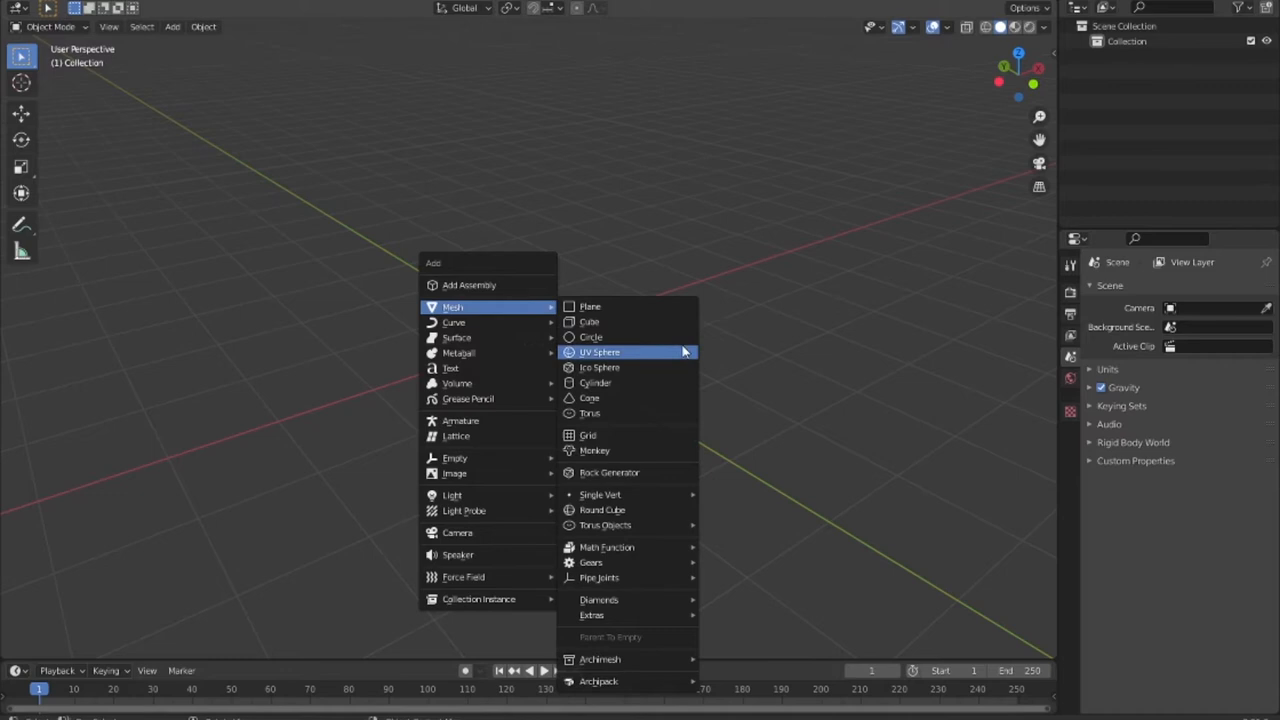
mouse_move(594, 450)
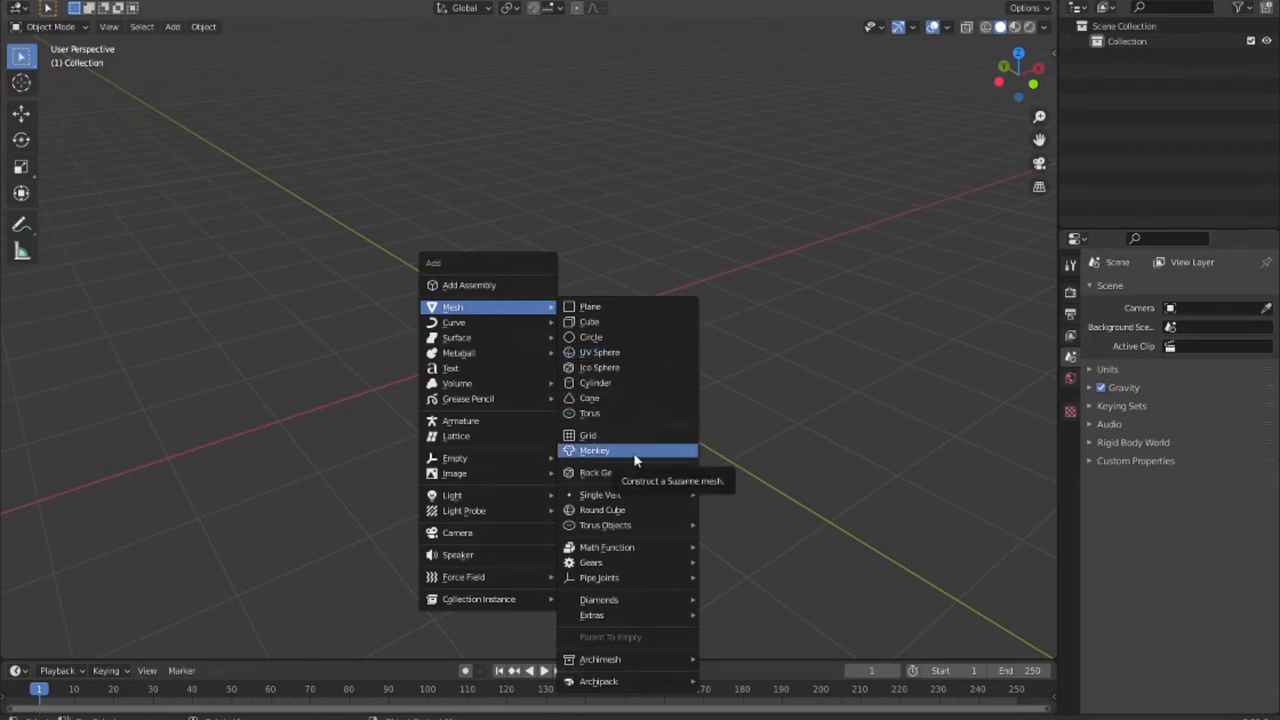
click(594, 450)
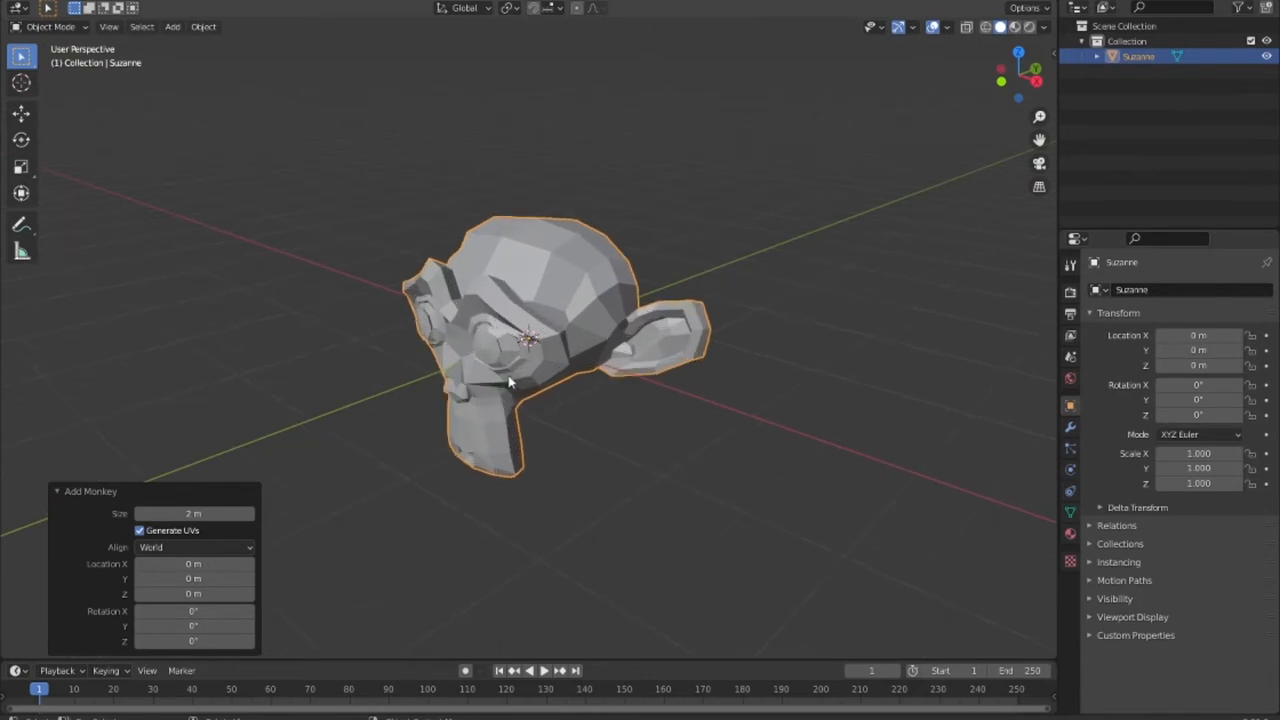
Step: Enter Edit Mode on Suzanne and bring up the Face operations list
key(Tab)
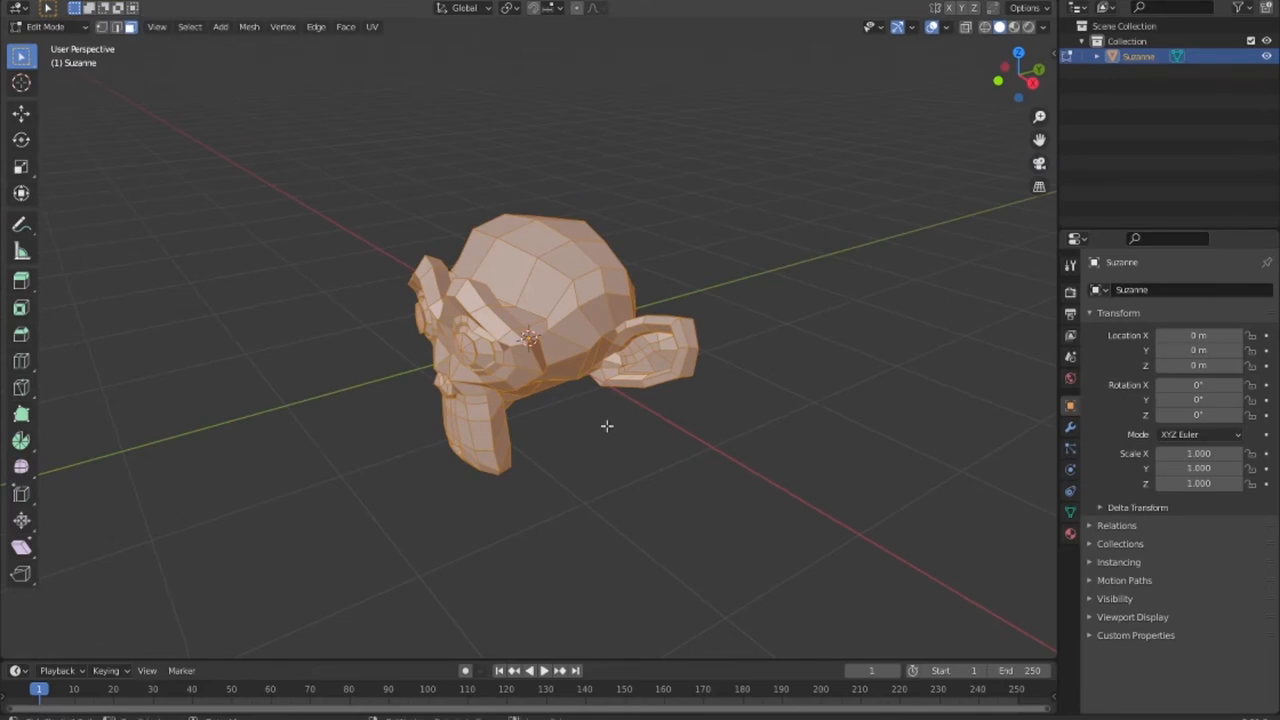
click(345, 27)
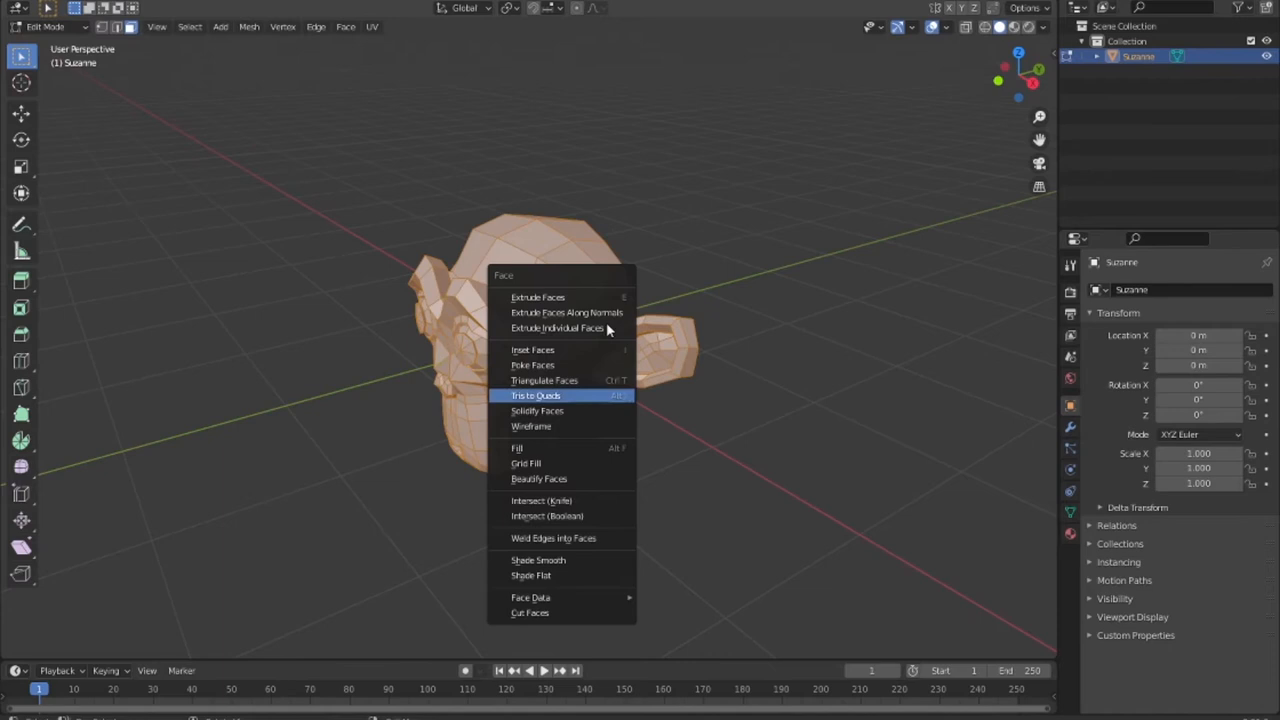
mouse_move(598, 448)
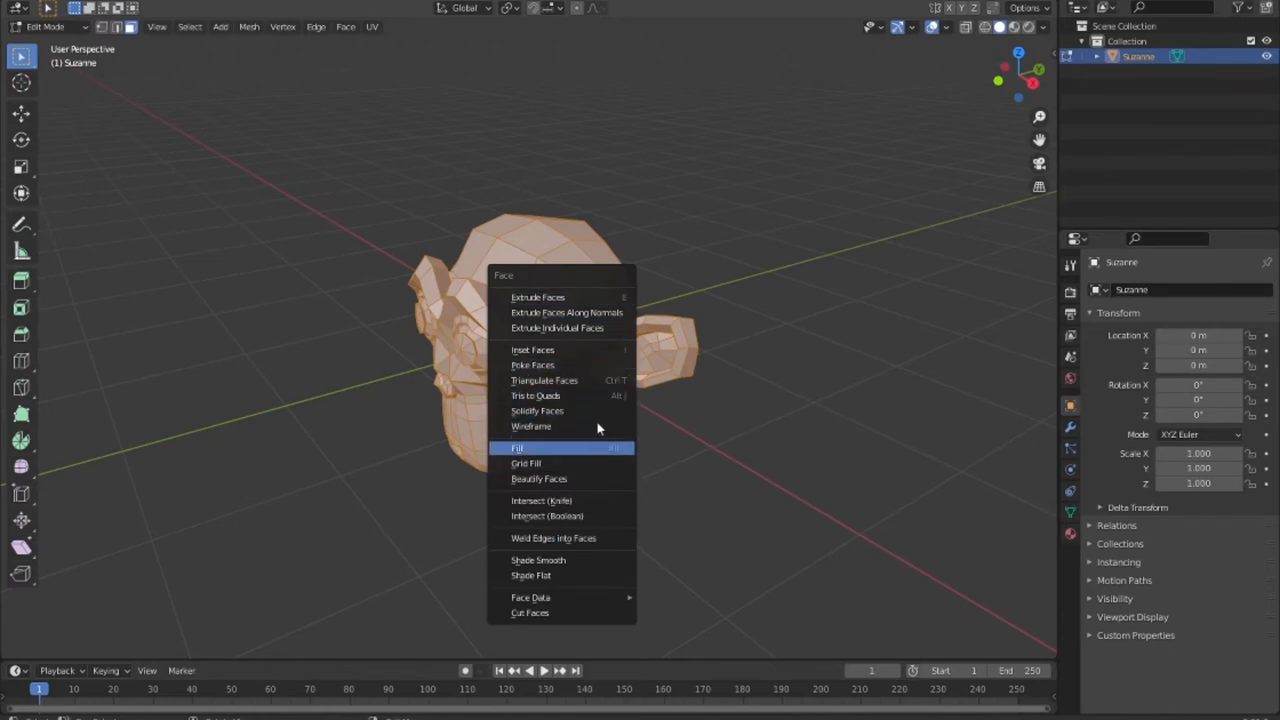
Step: Convert Suzanne's faces to a wireframe with 0.024 m thickness, 0.29 m offset and 0.04 crease weight
click(531, 426)
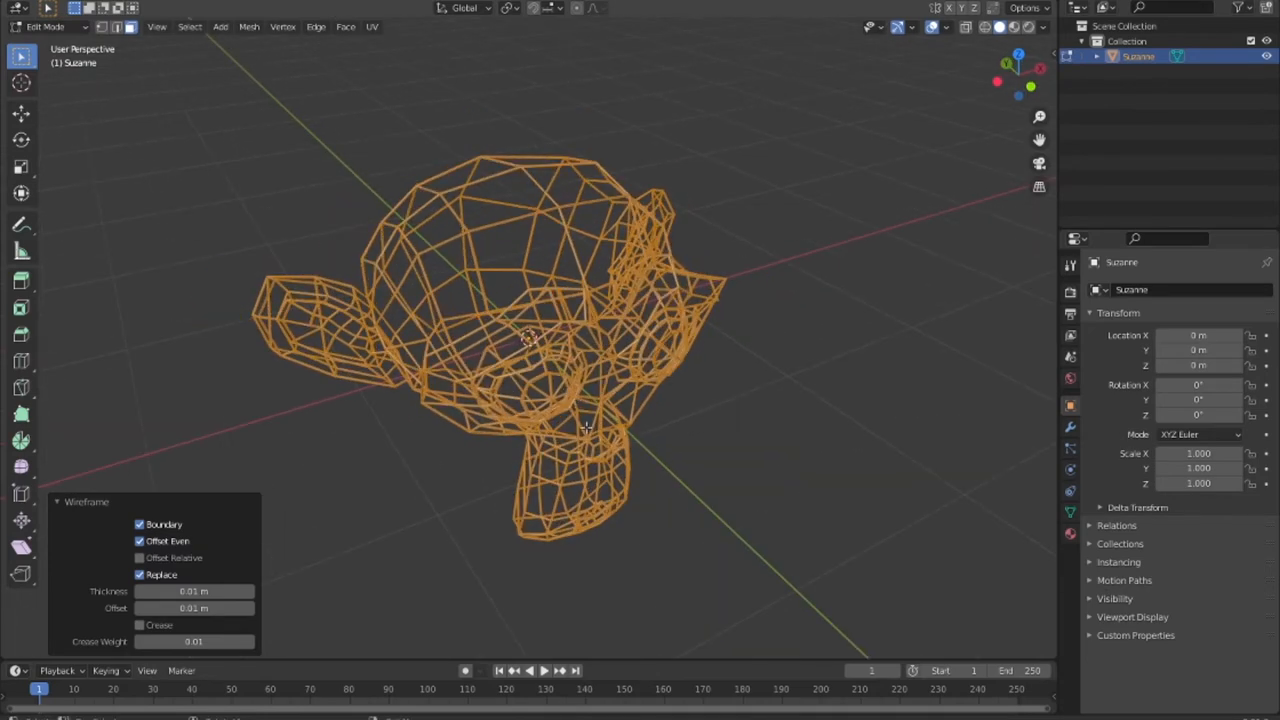
drag(585, 430, 445, 410)
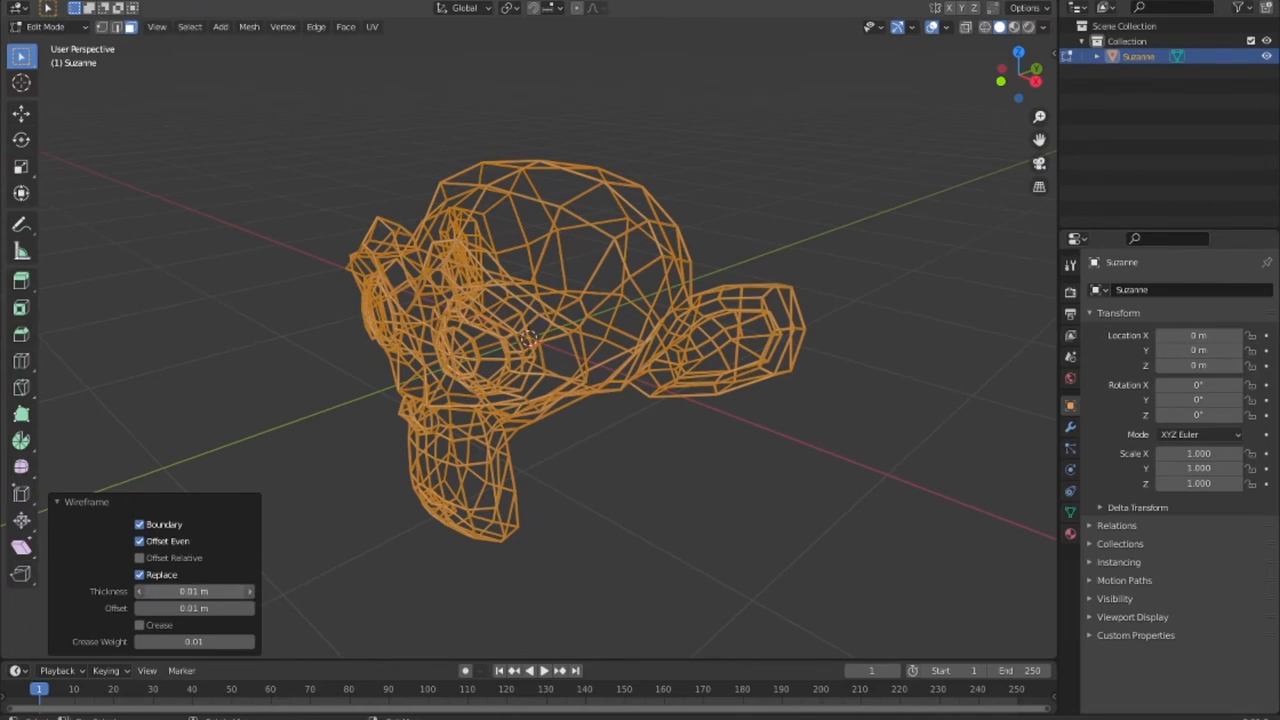
drag(195, 591, 195, 591)
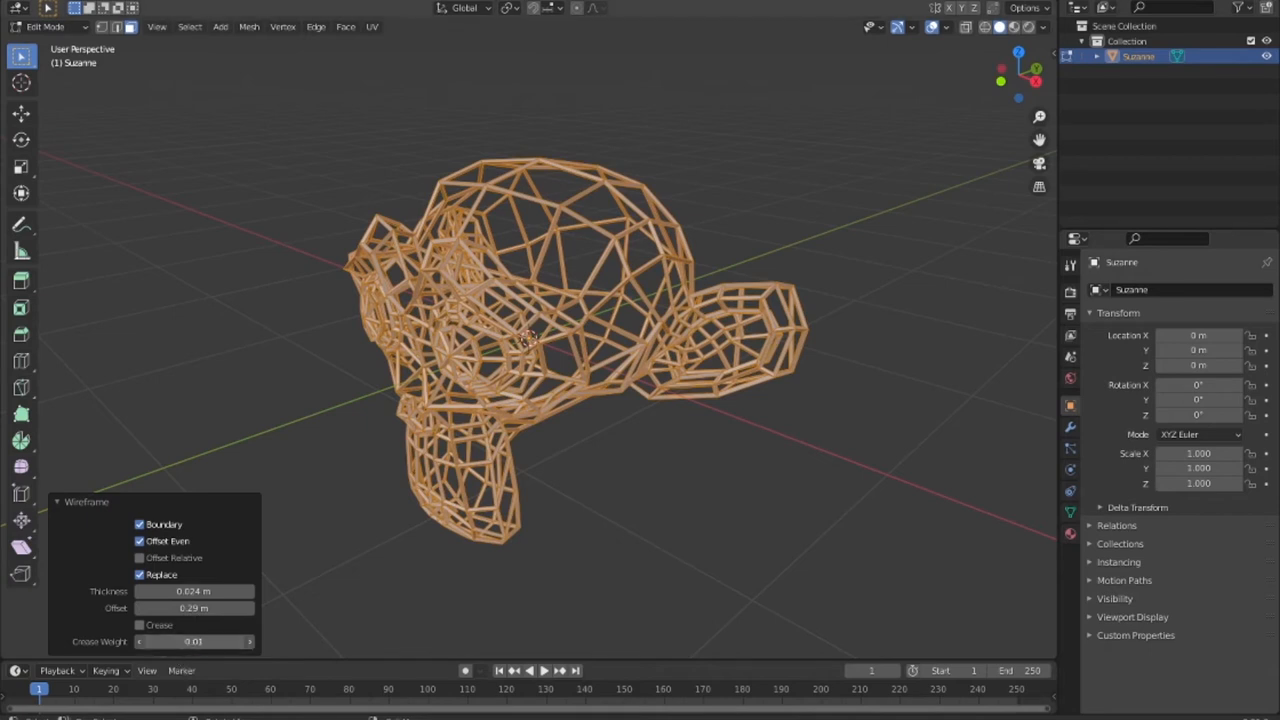
click(193, 641)
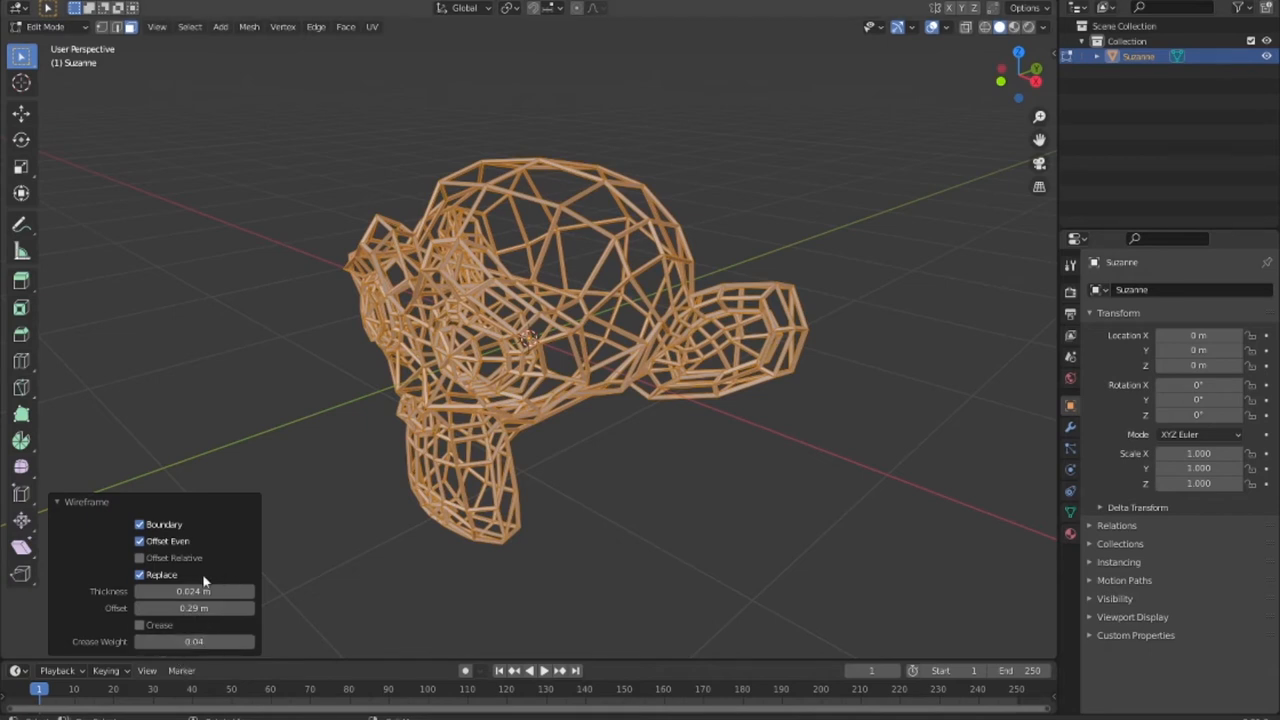
key(Tab)
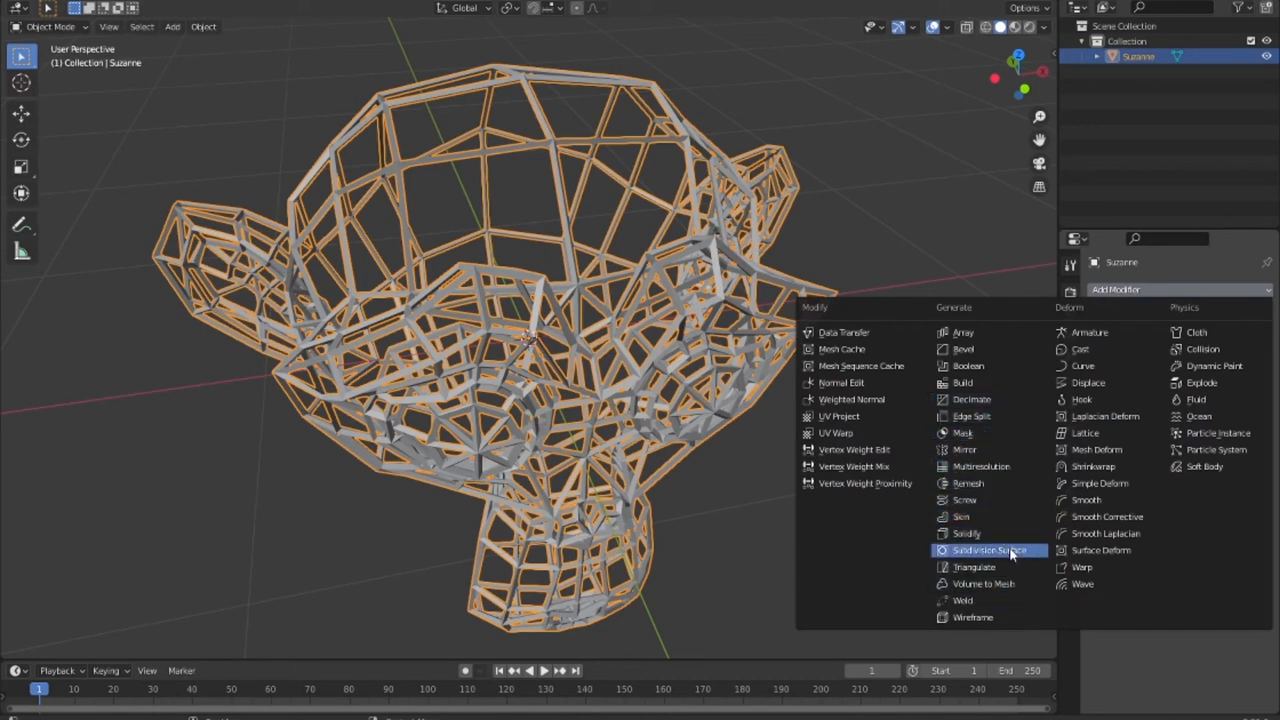
Step: Smooth the wireframe lattice with a Subdivision Surface modifier for rounded holes
click(989, 550)
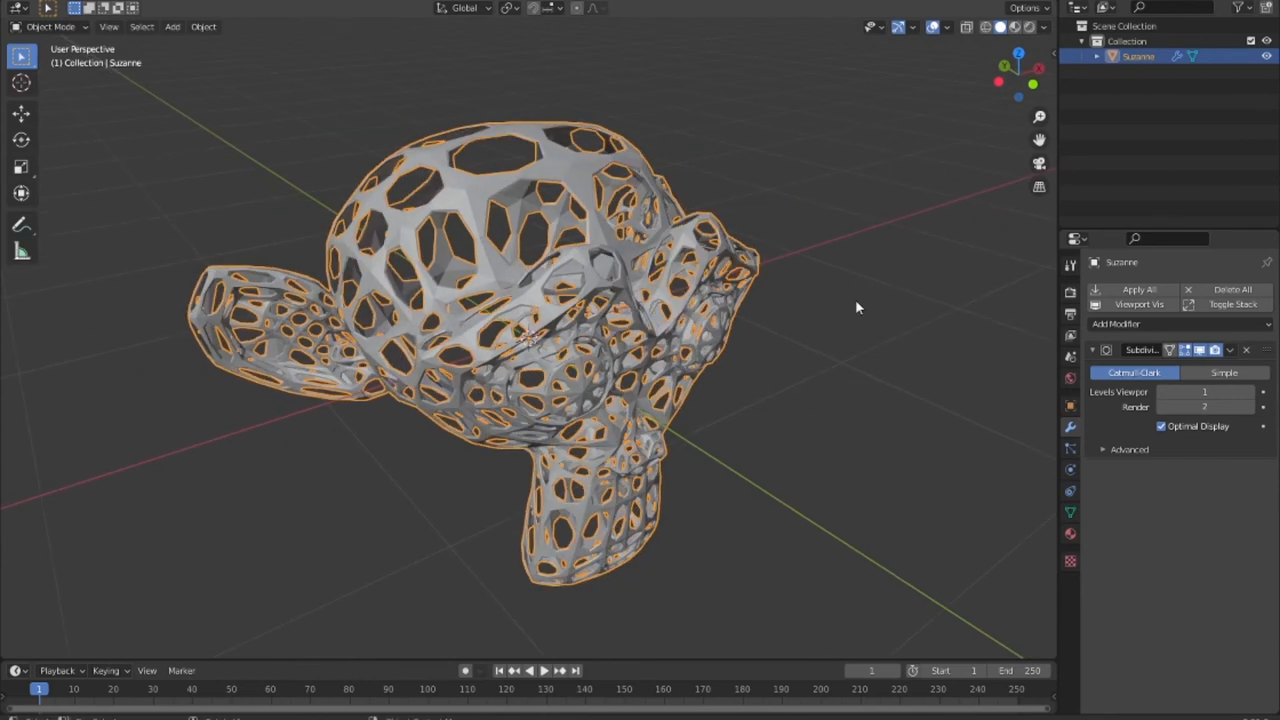